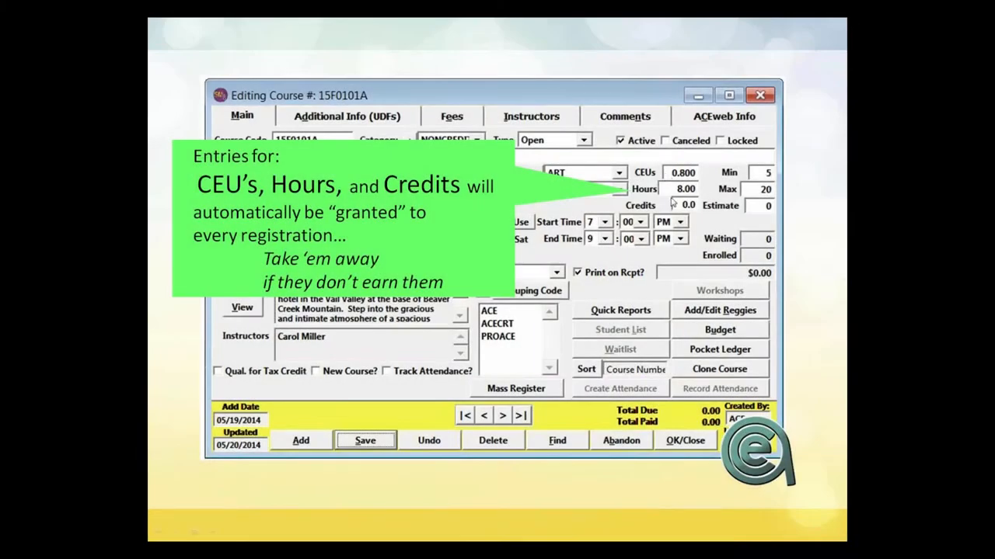
{"action": "mouse_move", "coordinate": [667, 188]}
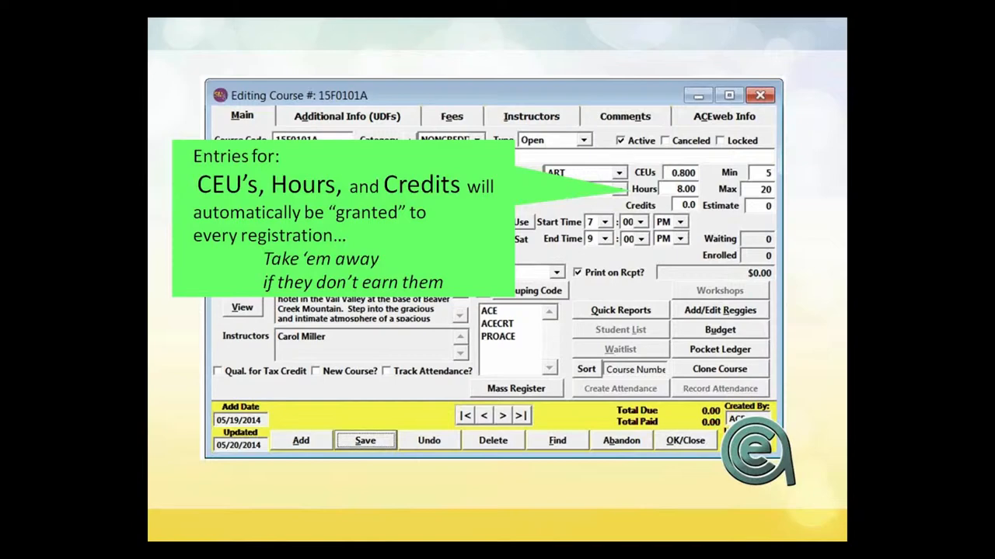
{"action": "mouse_move", "coordinate": [382, 285]}
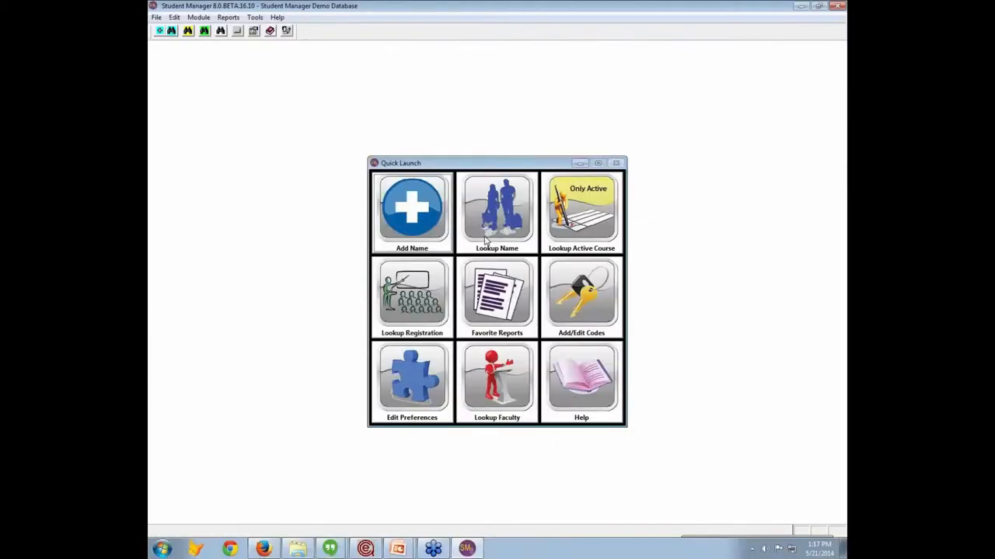
{"action": "mouse_move", "coordinate": [589, 224]}
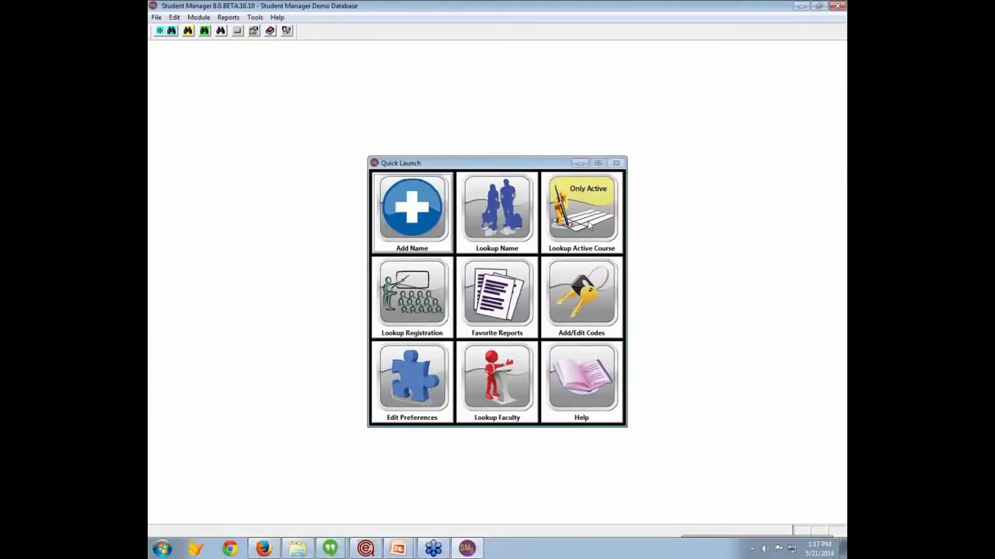
- Filter the active course lookup to art courses and open Art Appreciation 14FART101A
{"action": "left_click", "coordinate": [581, 211]}
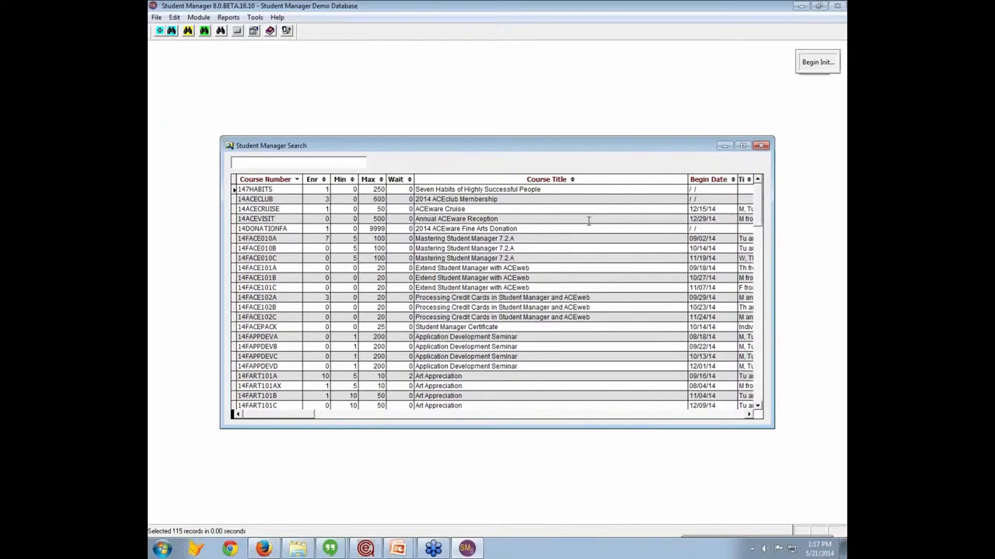
{"action": "left_click", "coordinate": [298, 161]}
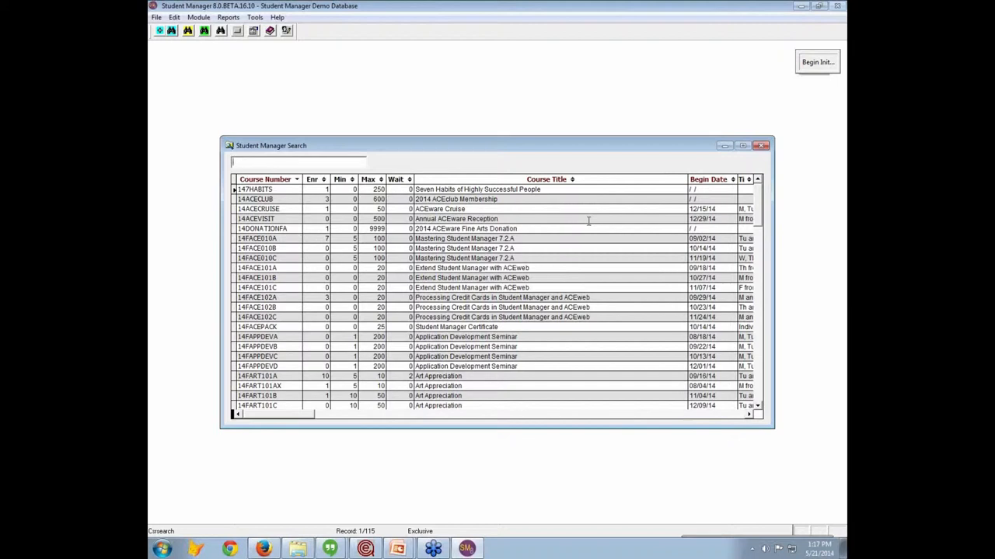
{"action": "type", "text": "2d"}
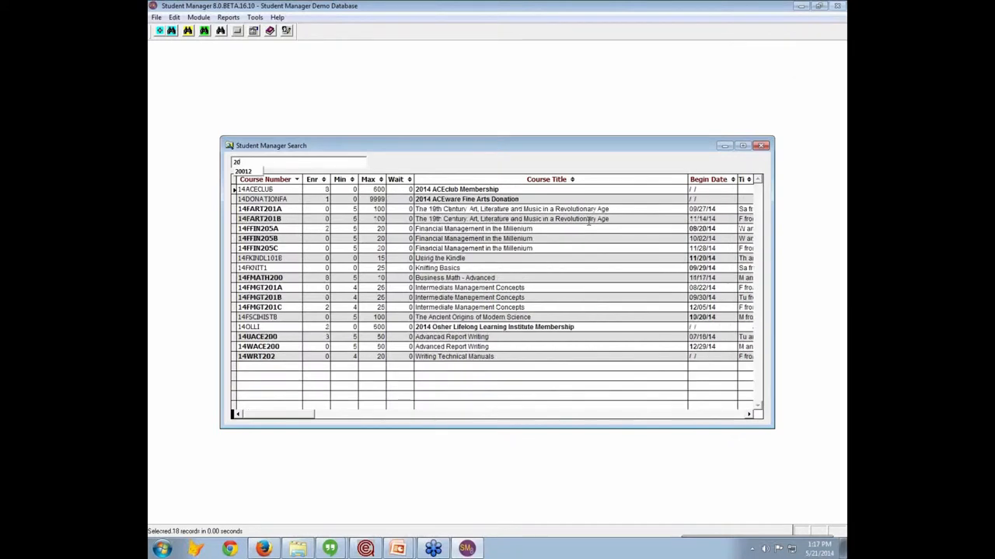
{"action": "type", "text": "2014"}
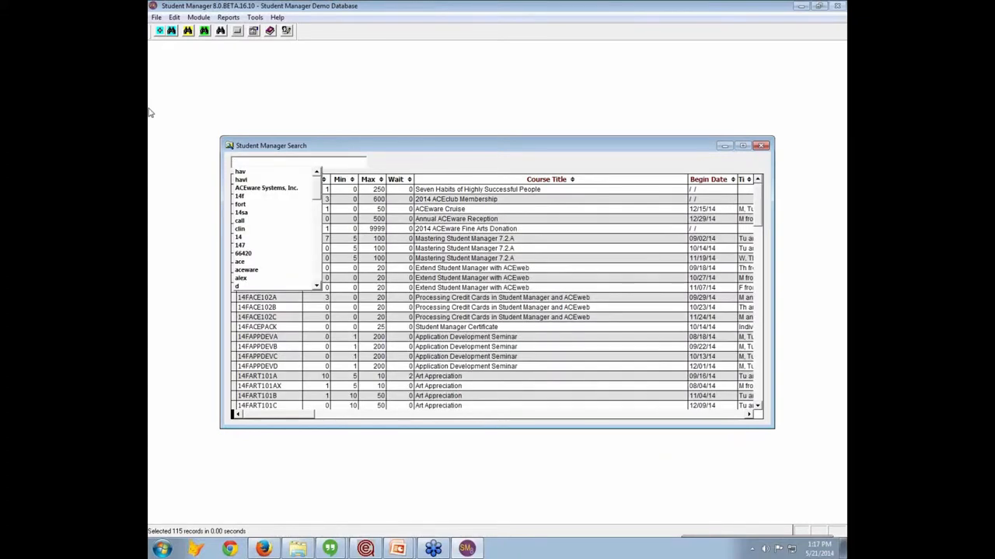
{"action": "type", "text": "14f"}
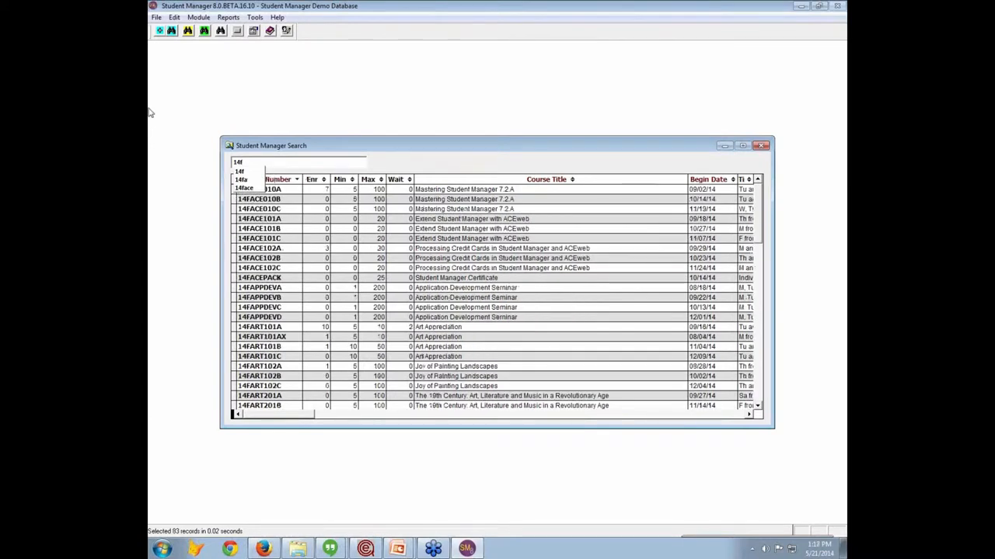
{"action": "type", "text": "ar"}
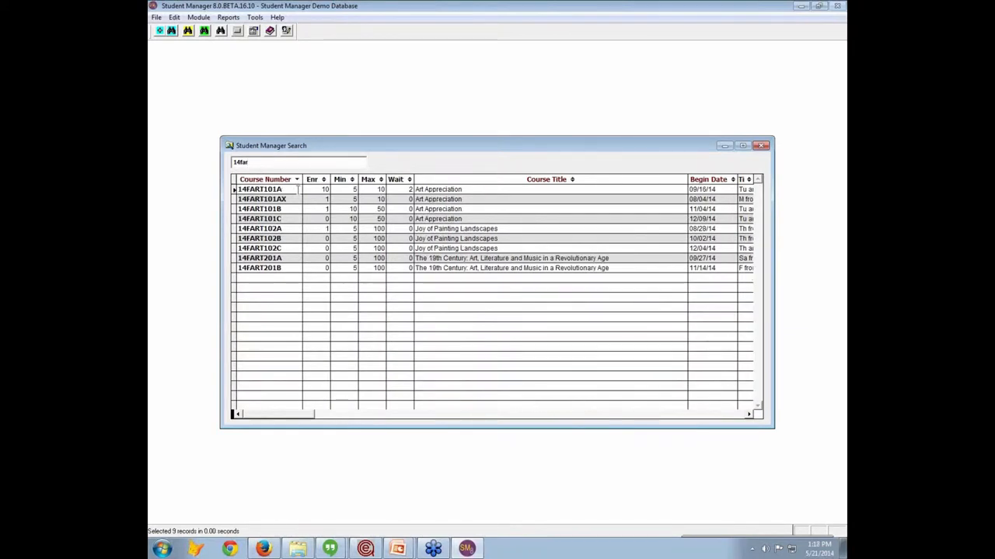
{"action": "double_click", "coordinate": [259, 189]}
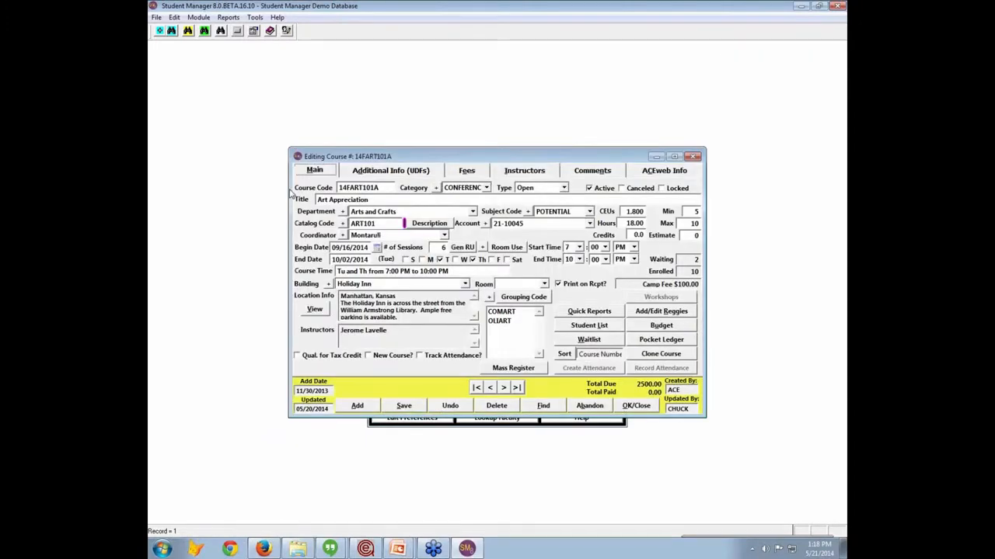
{"action": "mouse_move", "coordinate": [474, 363]}
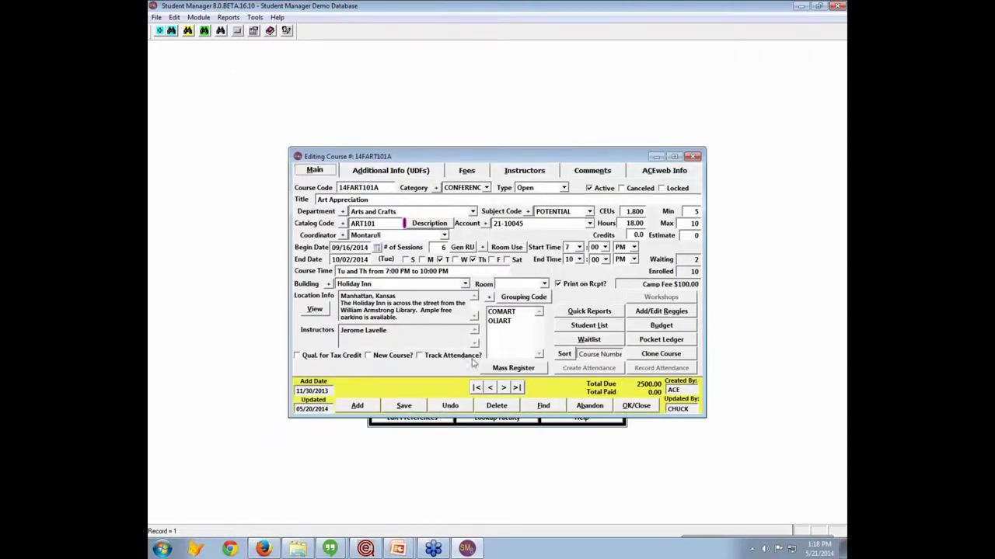
{"action": "left_click", "coordinate": [542, 405]}
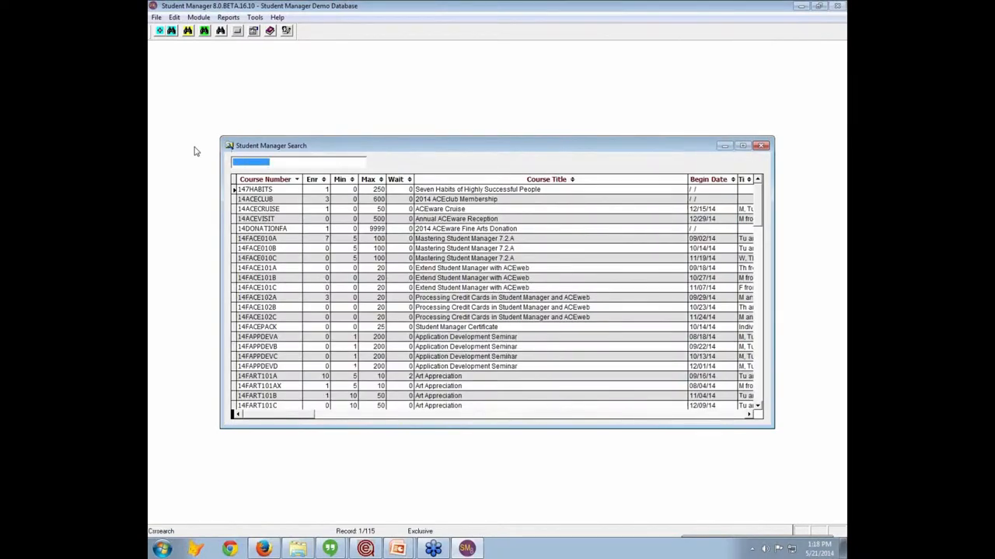
{"action": "type", "text": "Fine"}
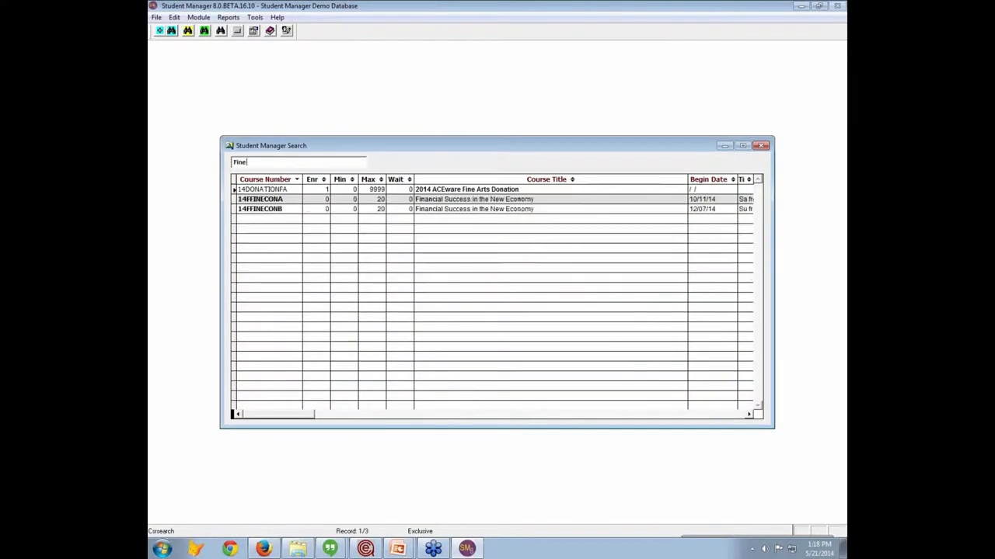
{"action": "type", "text": "arts"}
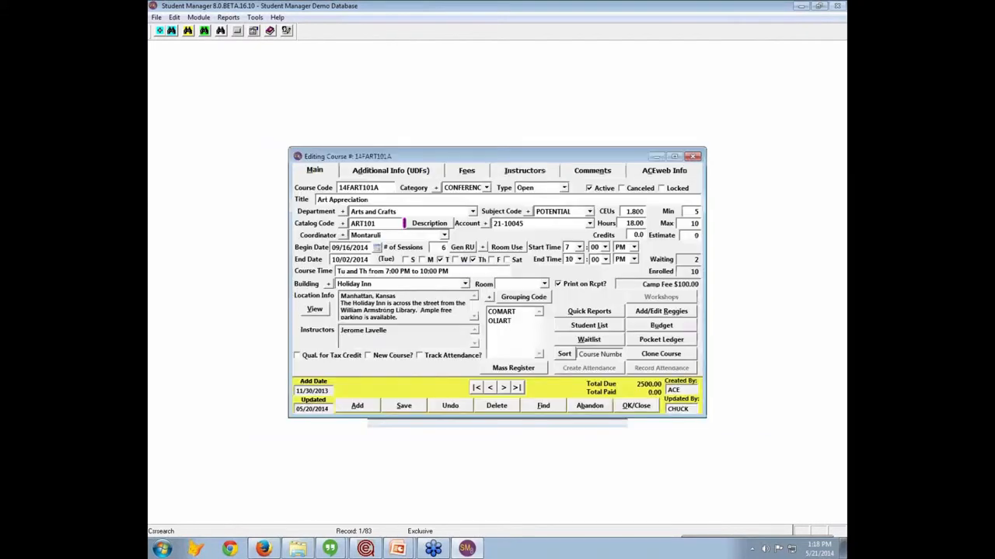
{"action": "left_click", "coordinate": [503, 387]}
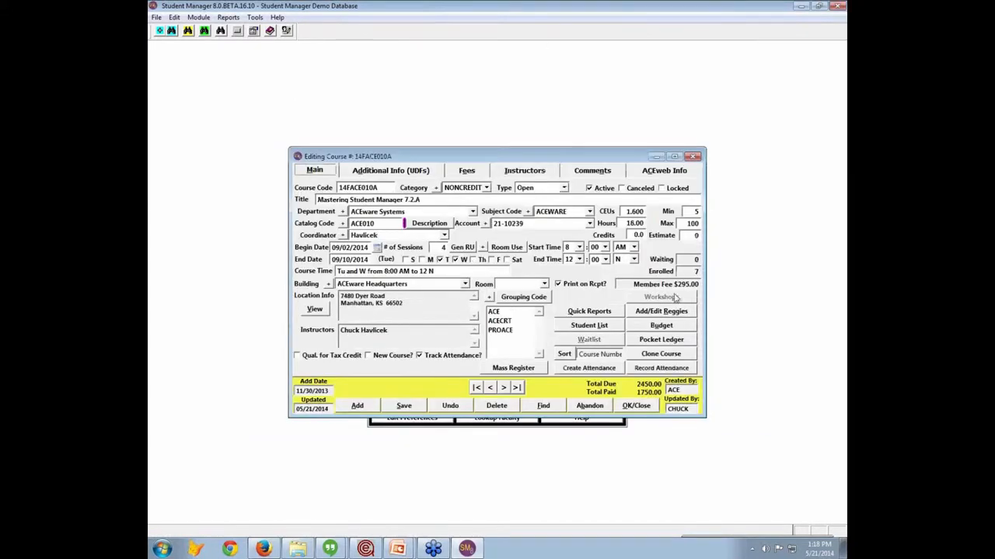
{"action": "mouse_move", "coordinate": [660, 325]}
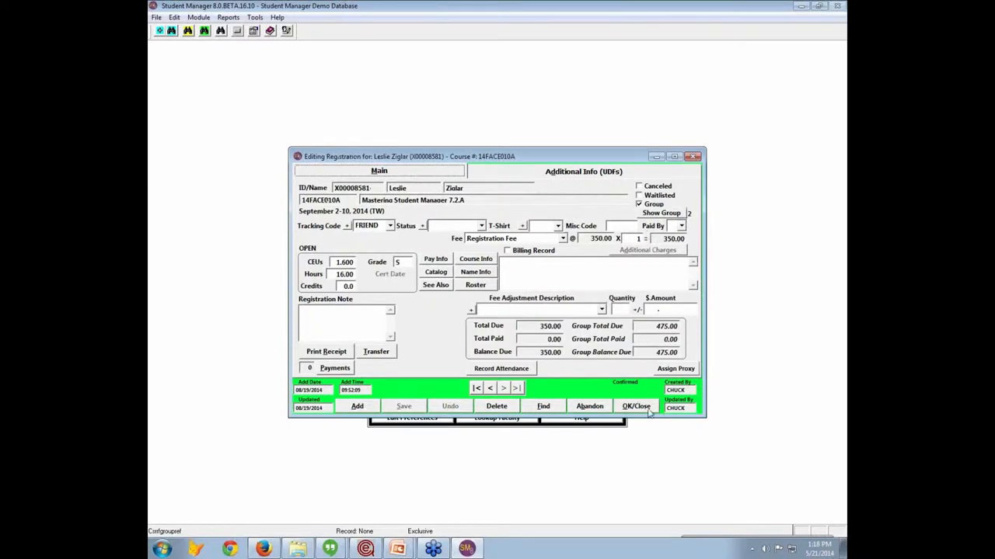
{"action": "mouse_move", "coordinate": [636, 406]}
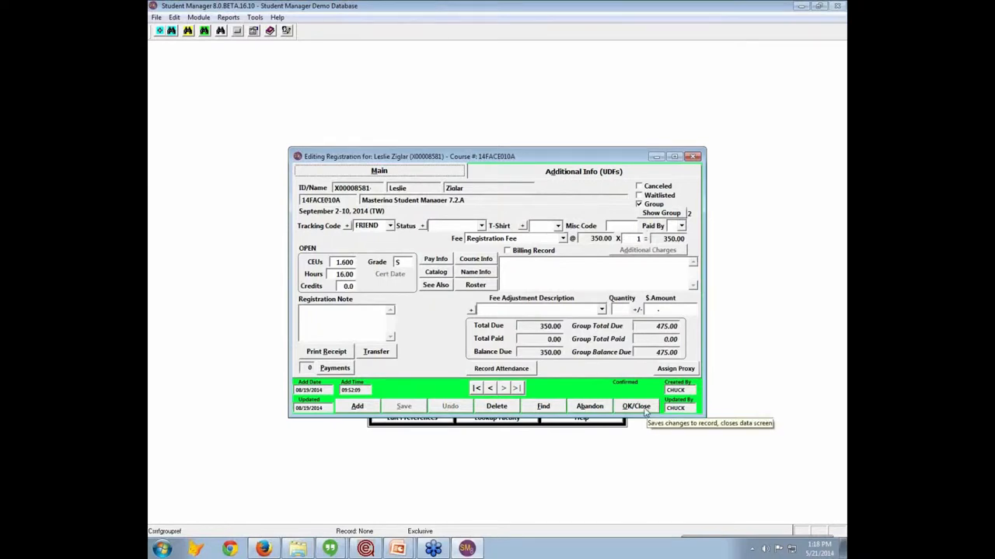
{"action": "mouse_move", "coordinate": [637, 406]}
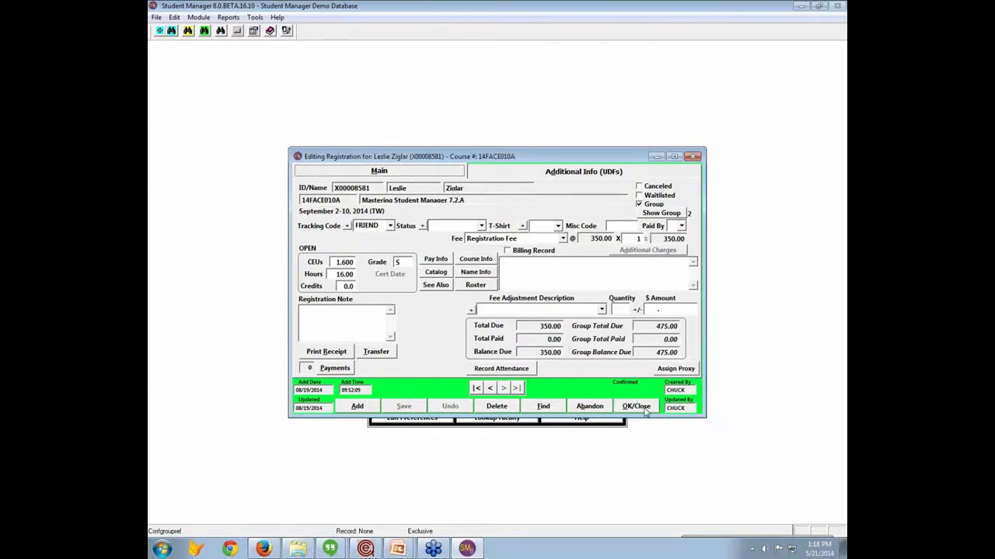
{"action": "left_click", "coordinate": [636, 405]}
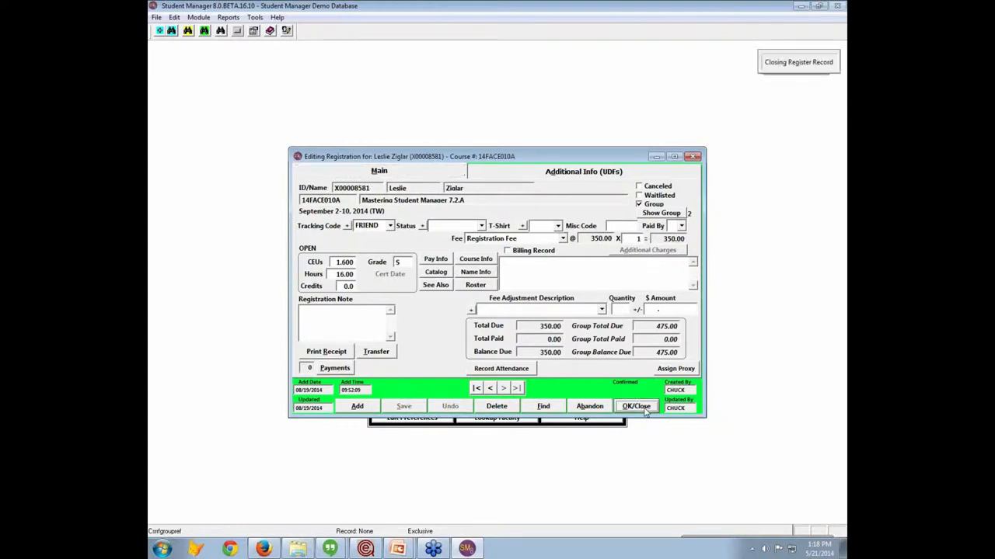
{"action": "left_click", "coordinate": [636, 406]}
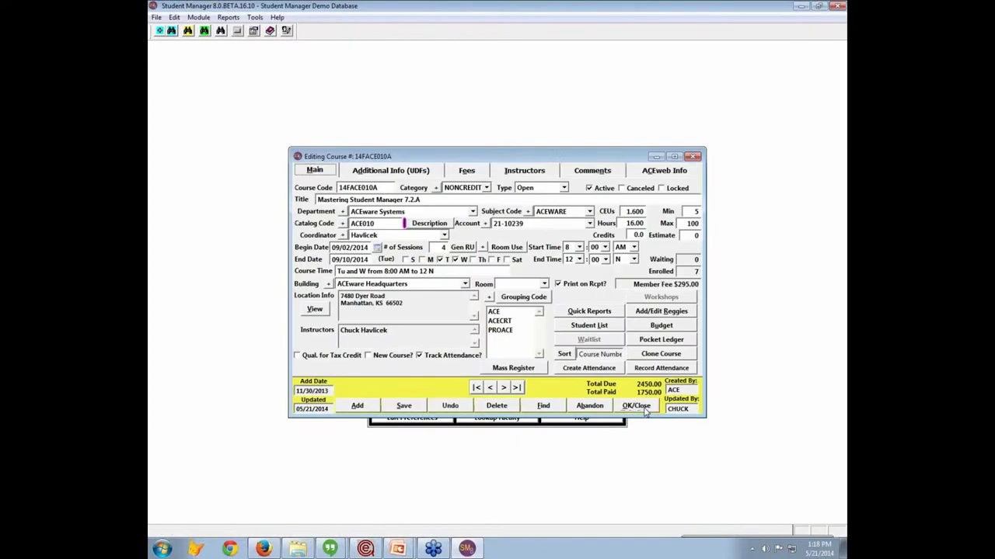
{"action": "mouse_move", "coordinate": [661, 311]}
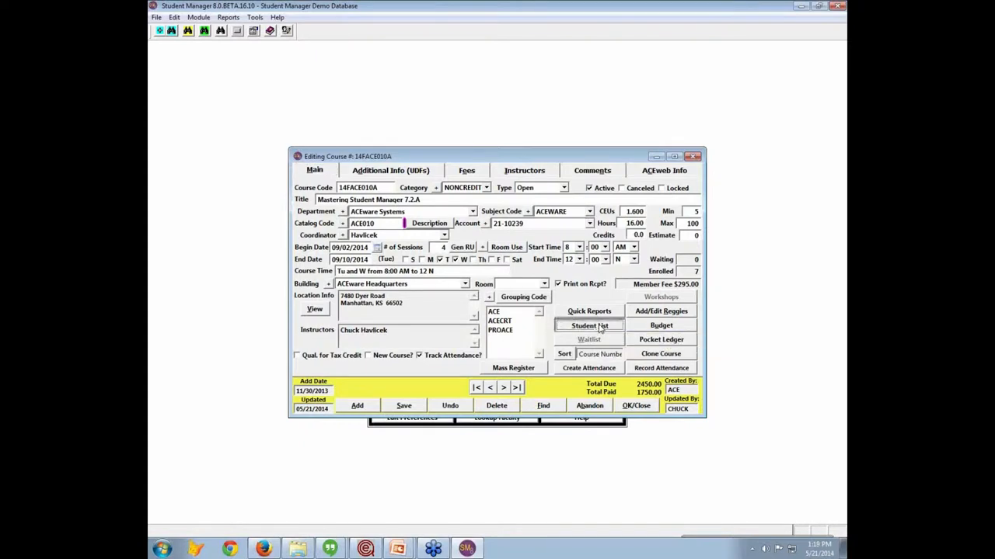
- In the student roster, give the first student 0.800 CEUs and grade F
{"action": "left_click", "coordinate": [588, 326]}
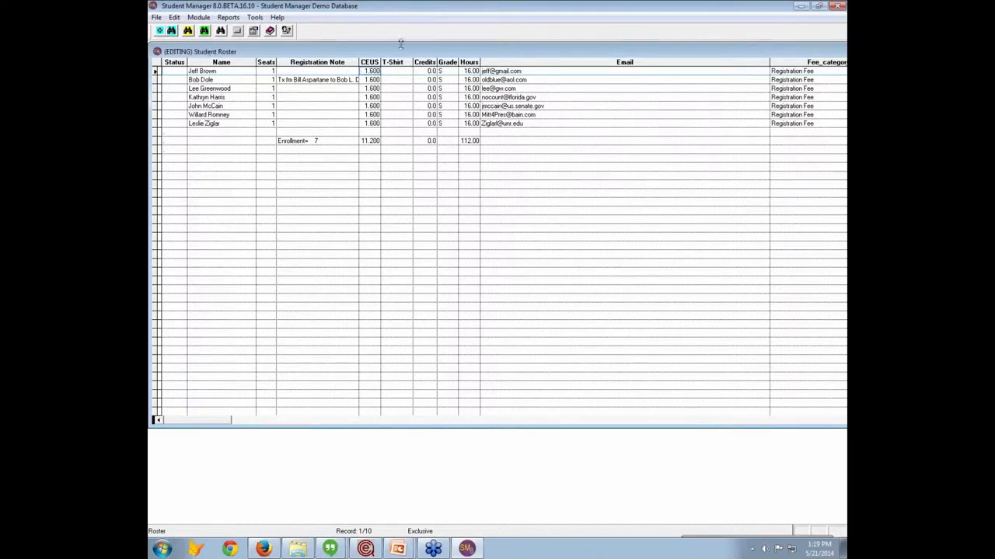
{"action": "mouse_move", "coordinate": [450, 72]}
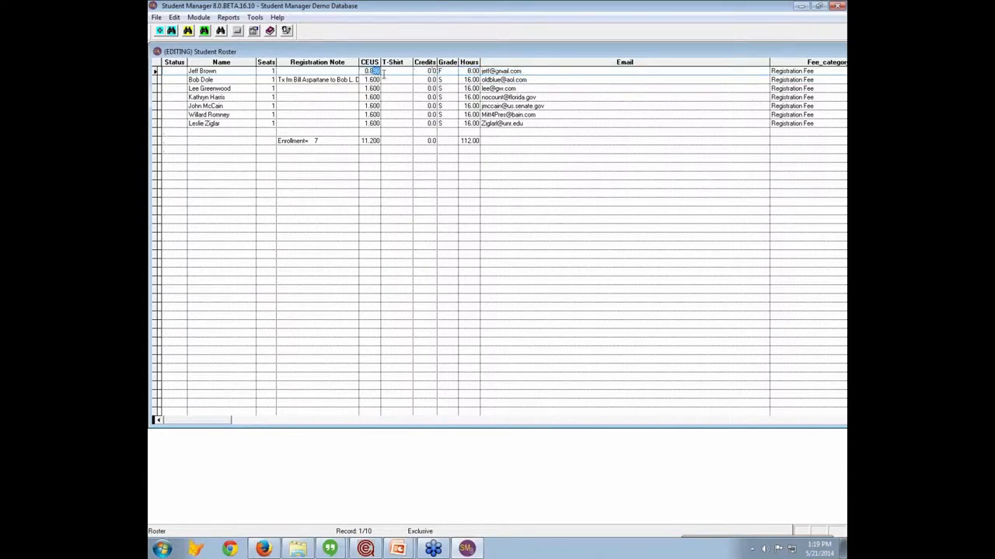
{"action": "left_click", "coordinate": [394, 71]}
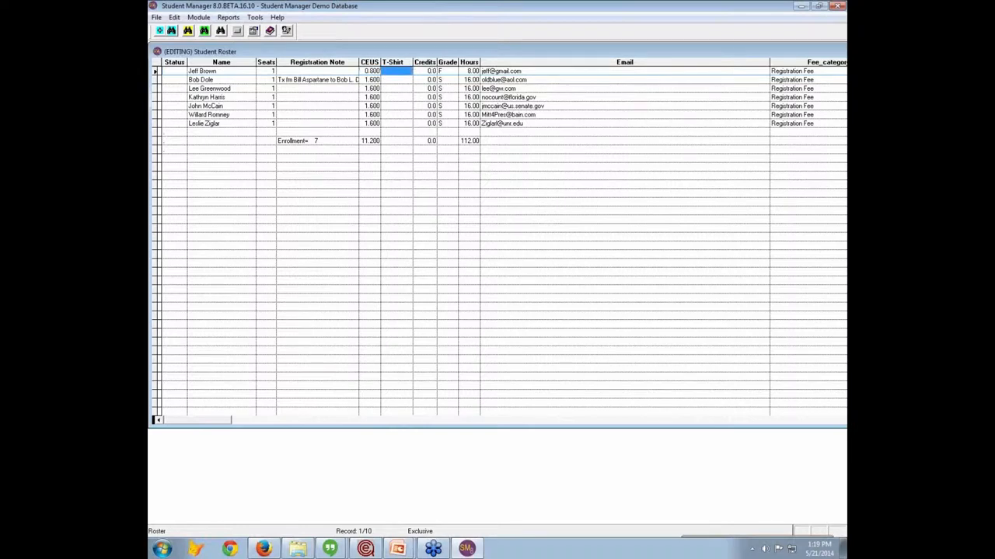
{"action": "left_click", "coordinate": [430, 70]}
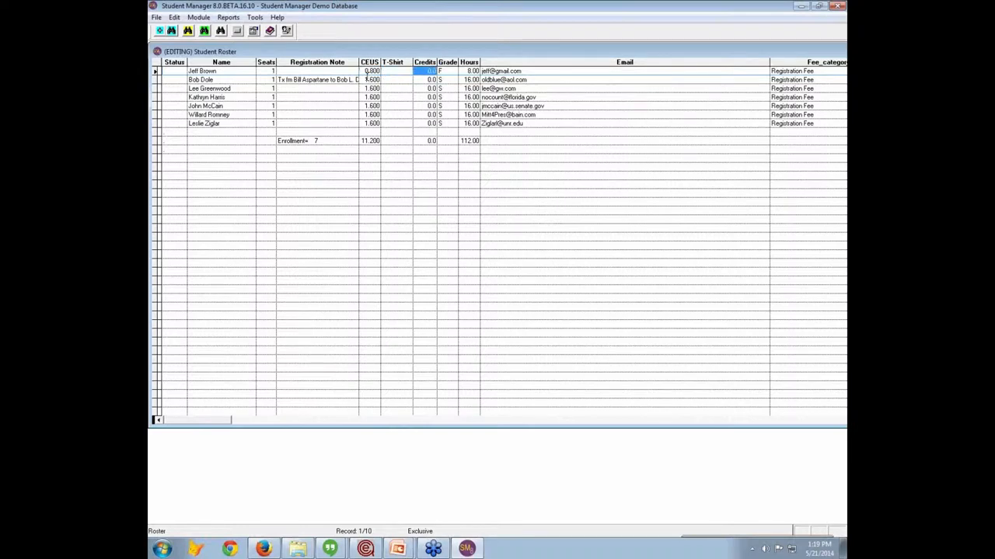
- Change the second student's CEUs to 0.400
{"action": "left_click", "coordinate": [372, 80]}
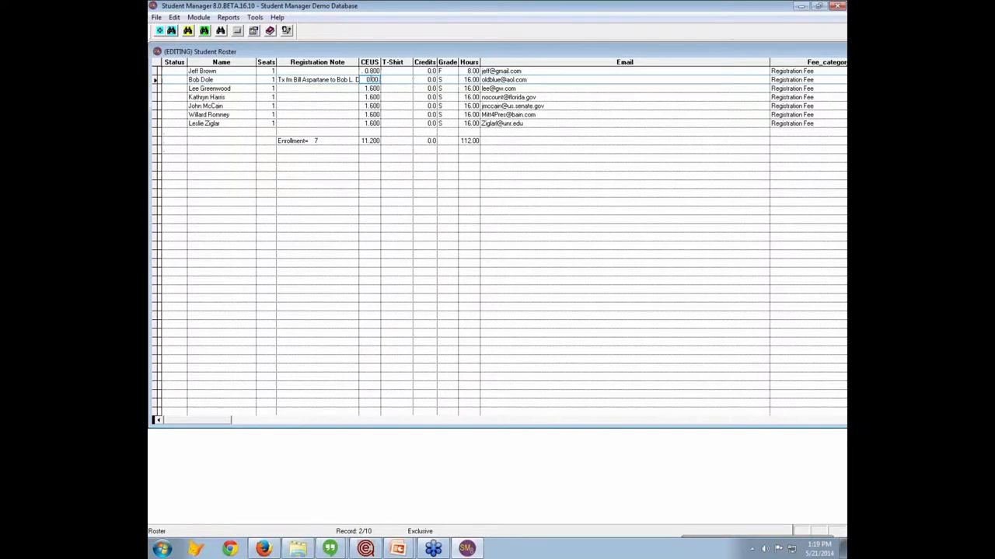
{"action": "type", "text": "0.400"}
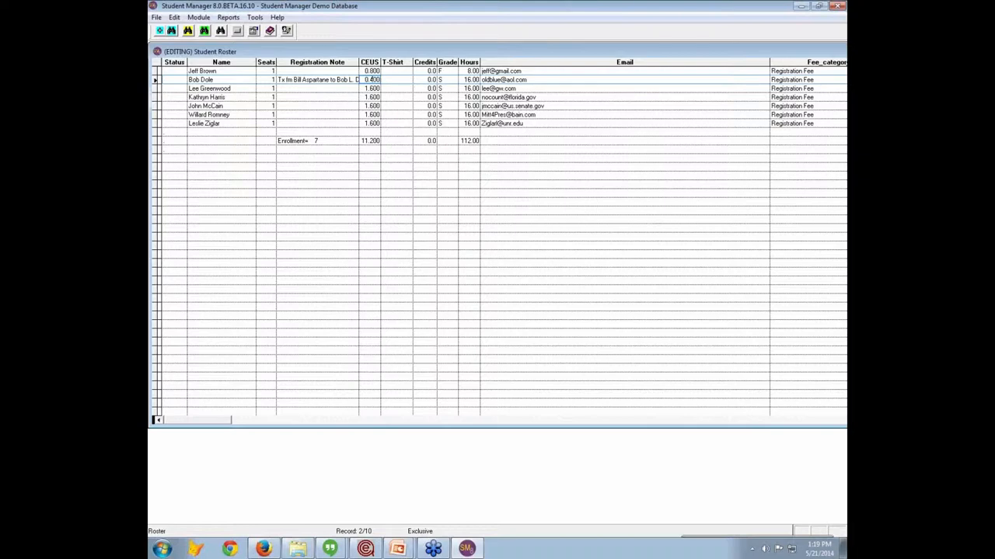
{"action": "left_click", "coordinate": [470, 79]}
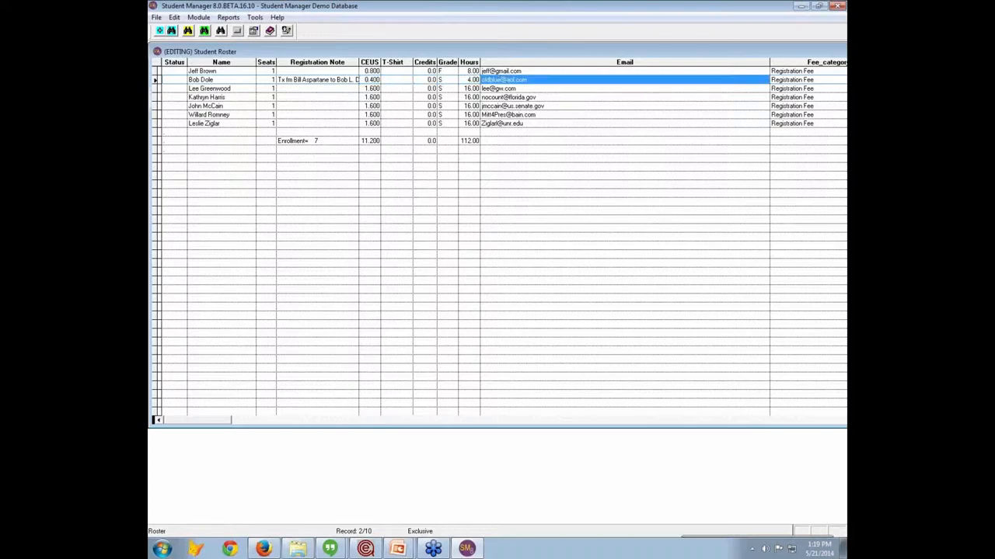
{"action": "left_click", "coordinate": [446, 79]}
{"action": "type", "text": "F"}
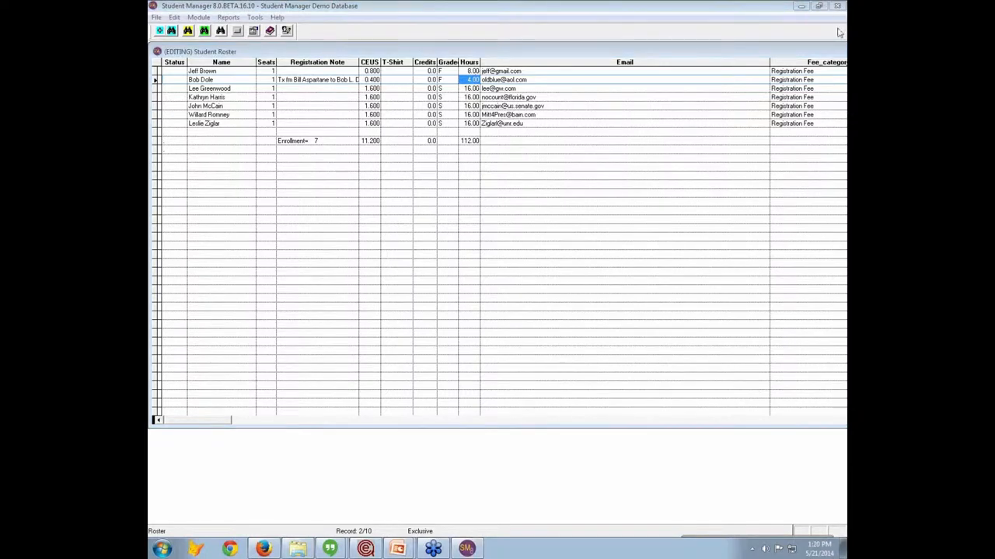
{"action": "mouse_move", "coordinate": [775, 55]}
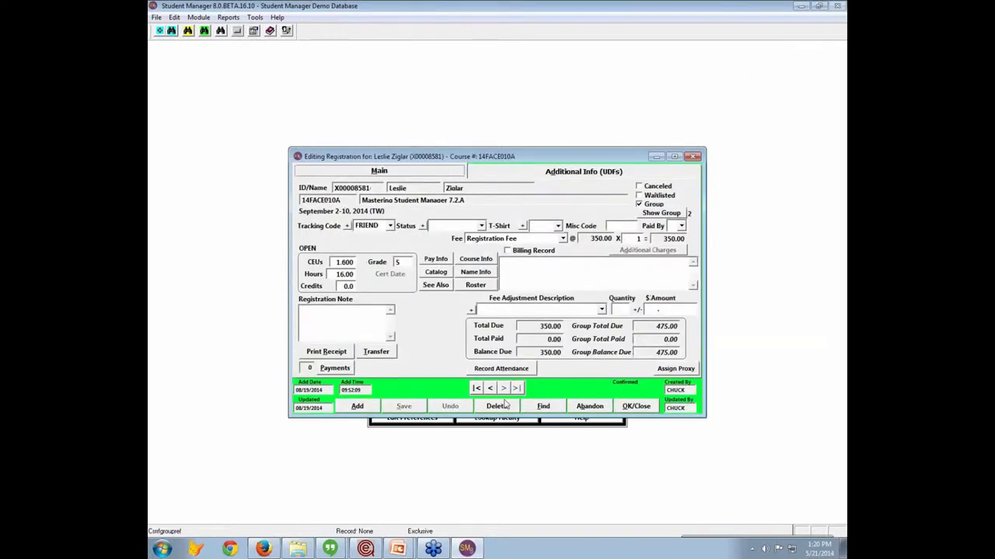
- Find and open Bob Dole's registration, graded F with 0.400 CEUs
{"action": "left_click", "coordinate": [636, 406]}
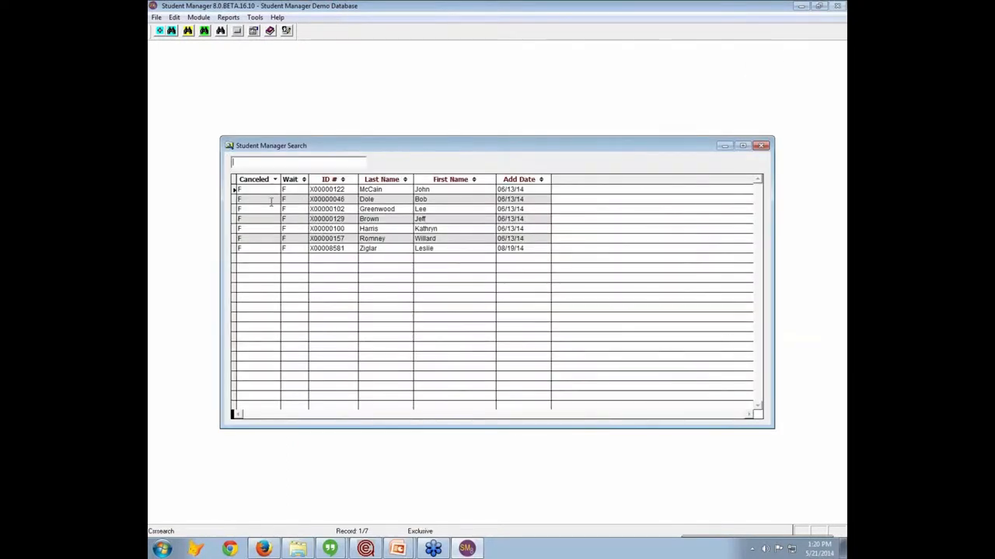
{"action": "double_click", "coordinate": [366, 199]}
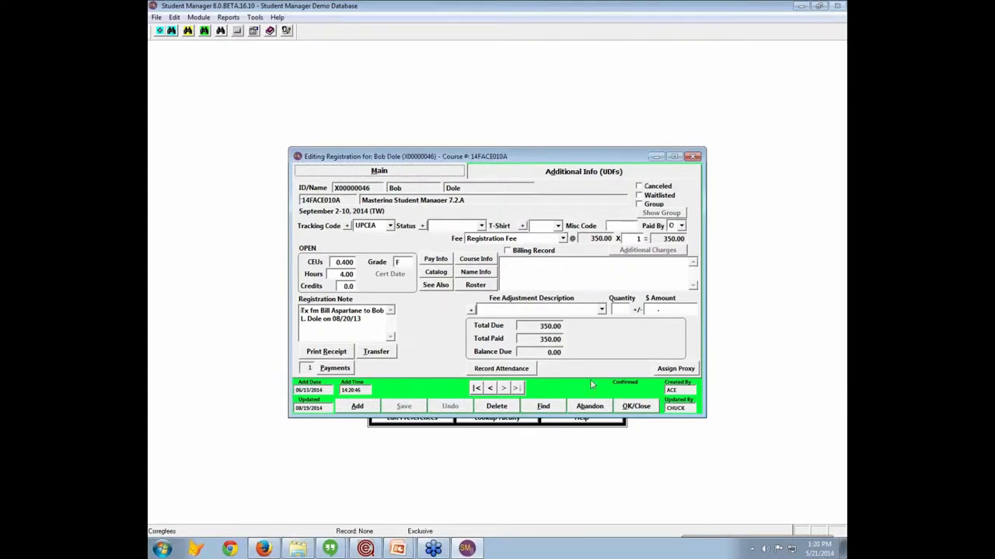
{"action": "left_click", "coordinate": [636, 406]}
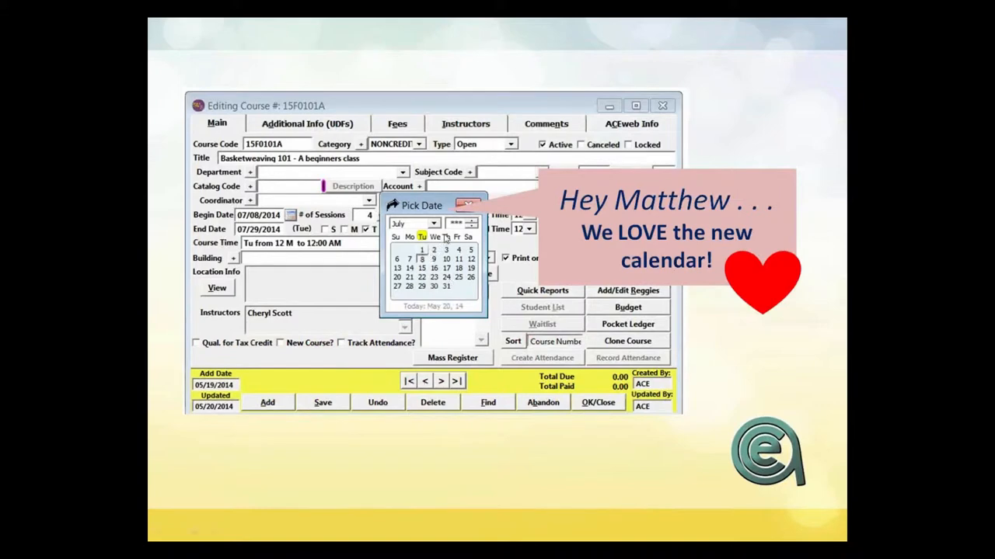
{"action": "mouse_move", "coordinate": [437, 289]}
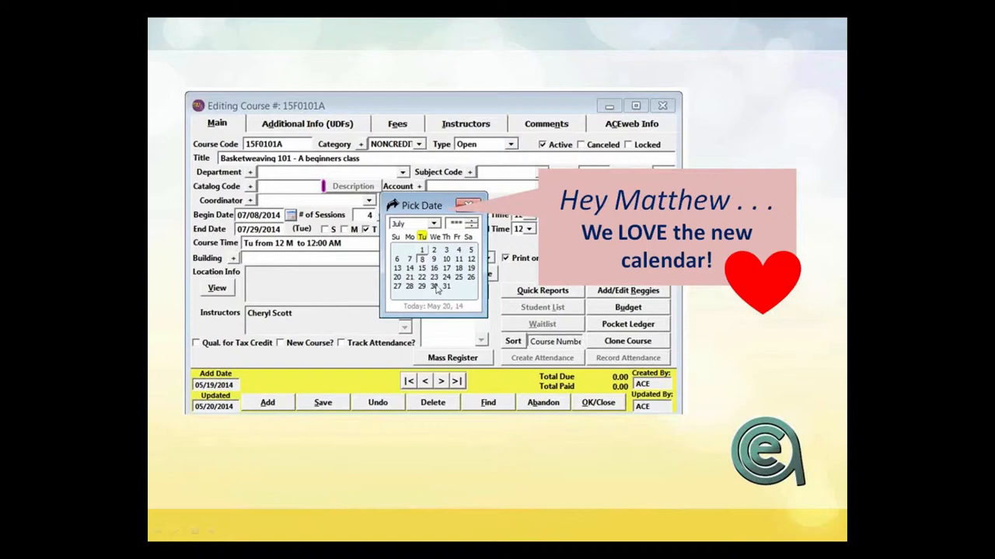
{"action": "mouse_move", "coordinate": [439, 268]}
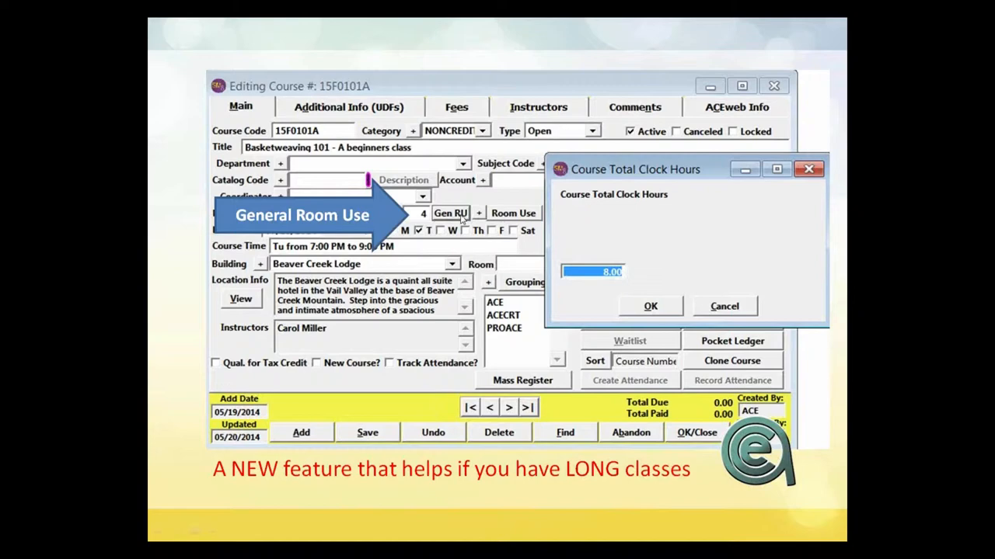
- Generate room use from 8.00 course clock hours at 2.00 hours per day
{"action": "left_click", "coordinate": [650, 305]}
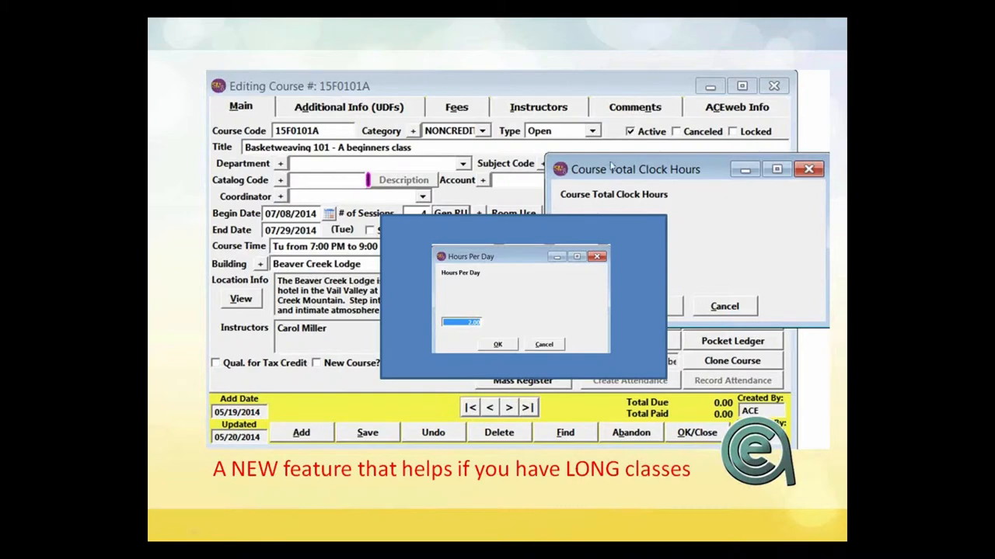
{"action": "left_click", "coordinate": [497, 344]}
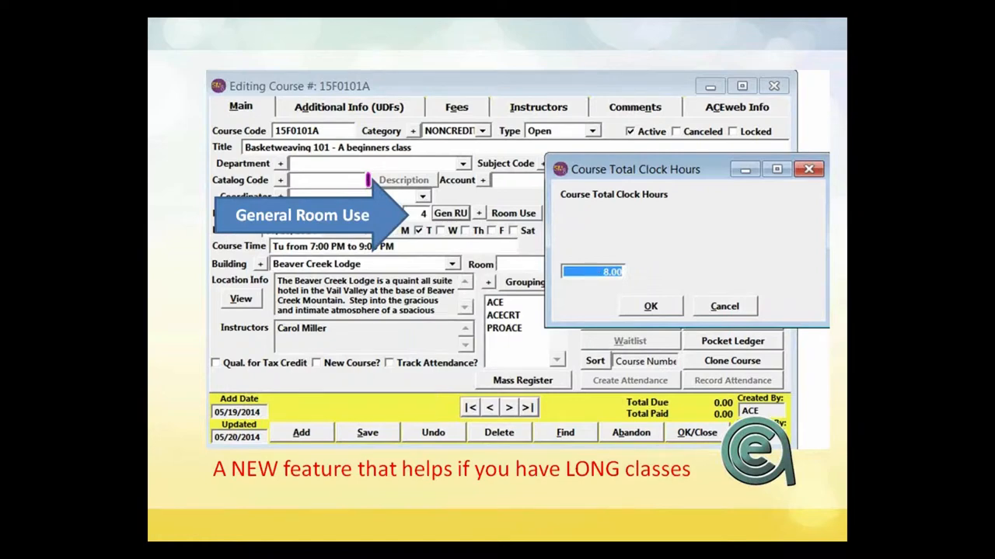
{"action": "mouse_move", "coordinate": [160, 531]}
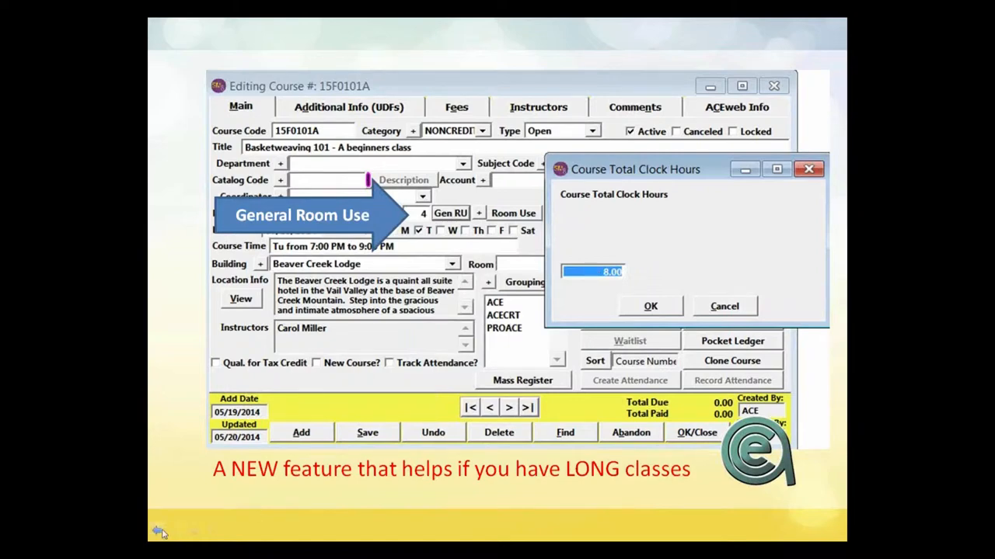
{"action": "left_click", "coordinate": [649, 305]}
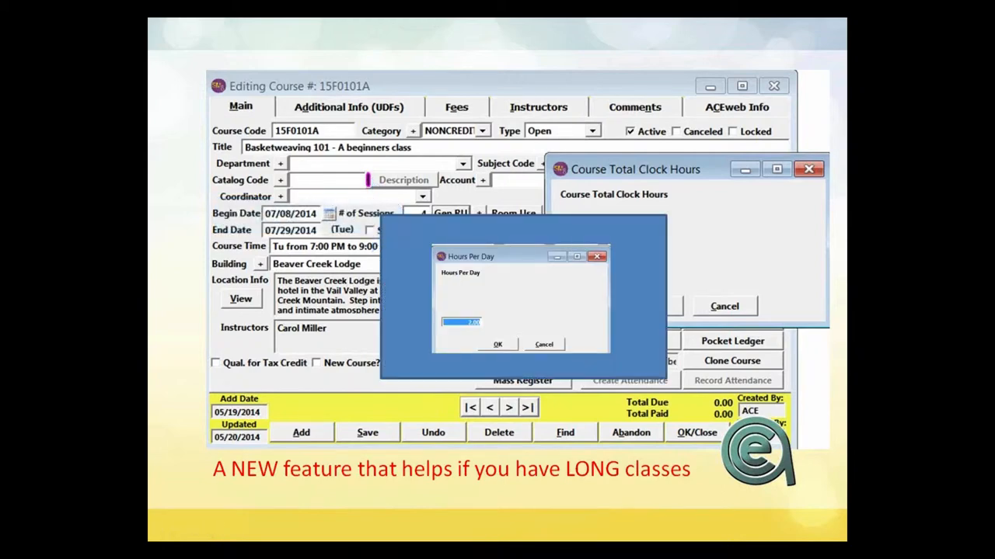
{"action": "left_click", "coordinate": [498, 344]}
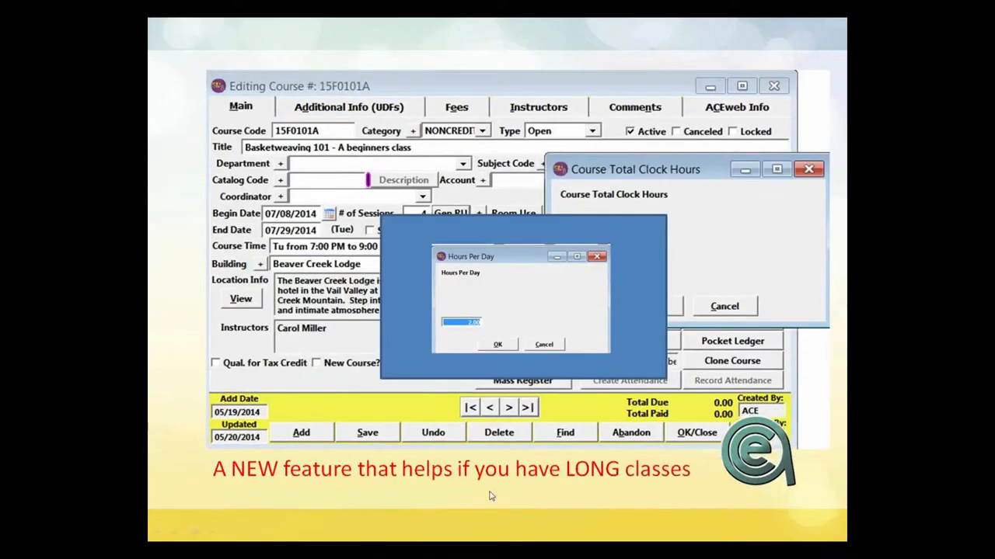
{"action": "mouse_move", "coordinate": [568, 339]}
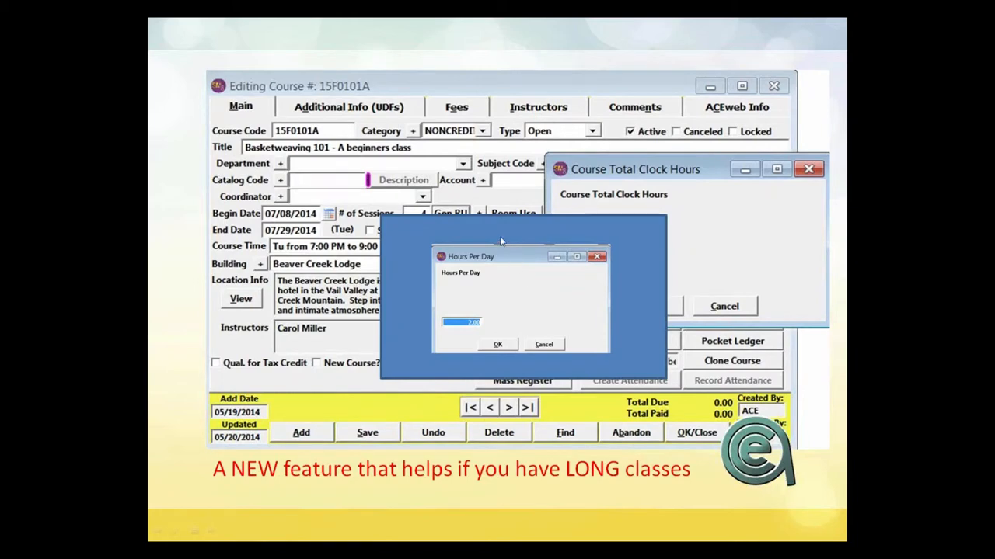
{"action": "mouse_move", "coordinate": [501, 228]}
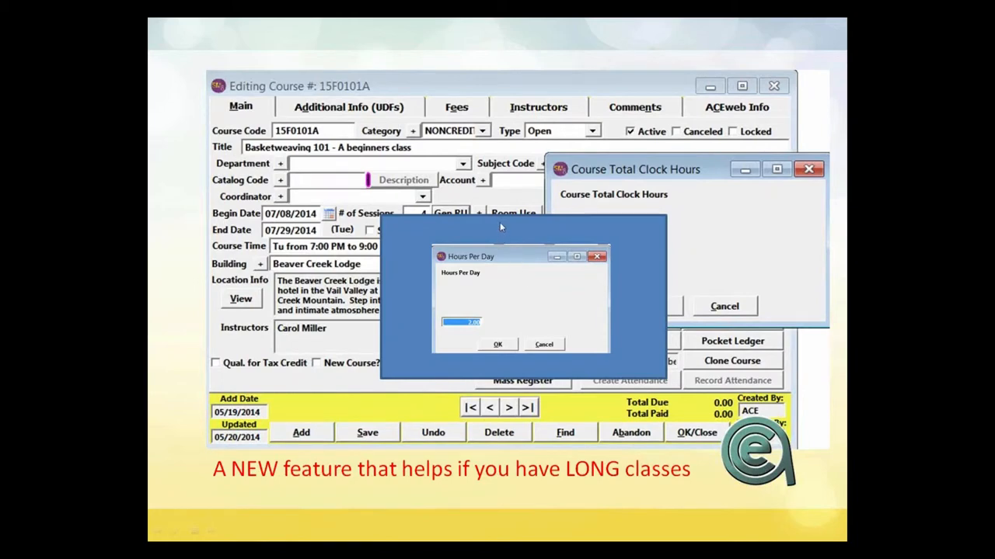
{"action": "left_click", "coordinate": [497, 345]}
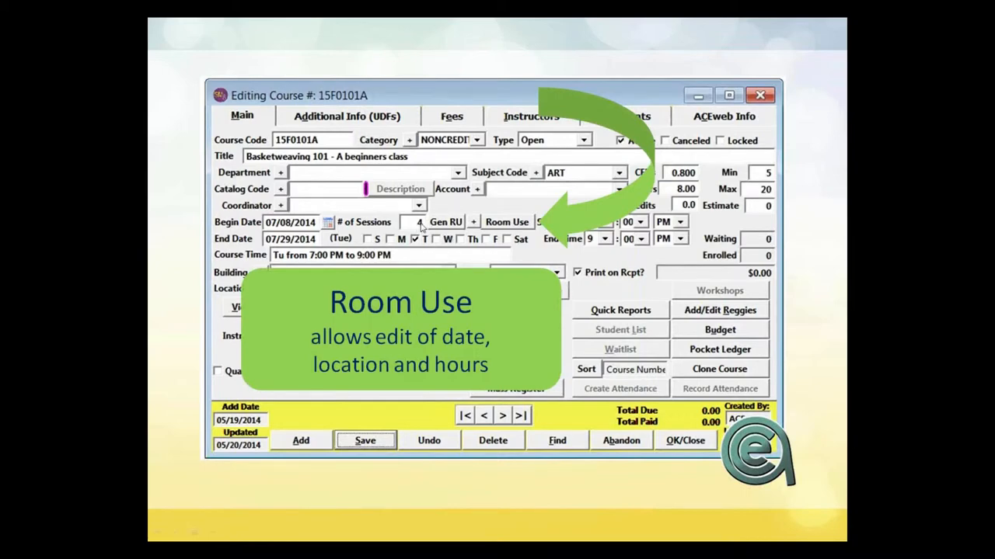
{"action": "mouse_move", "coordinate": [541, 252]}
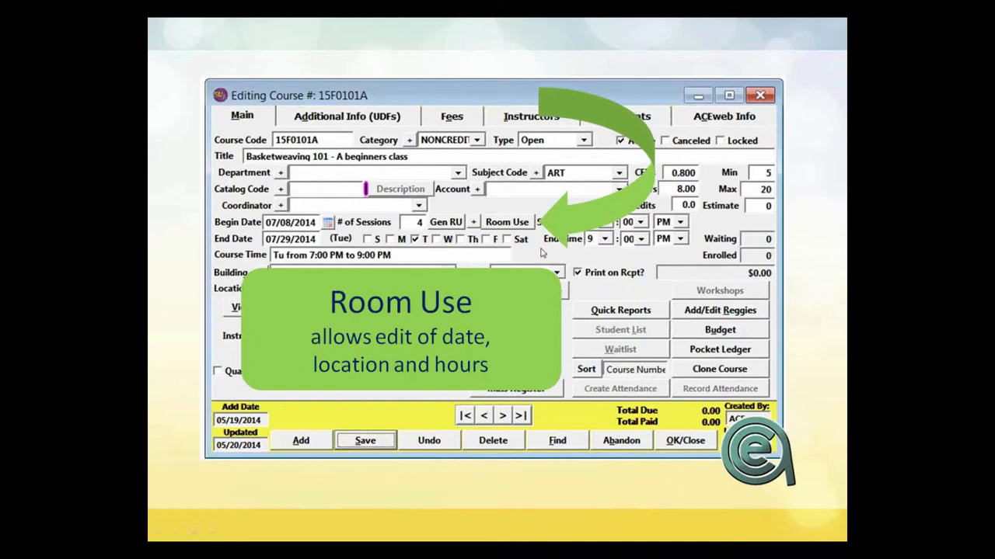
{"action": "mouse_move", "coordinate": [422, 231]}
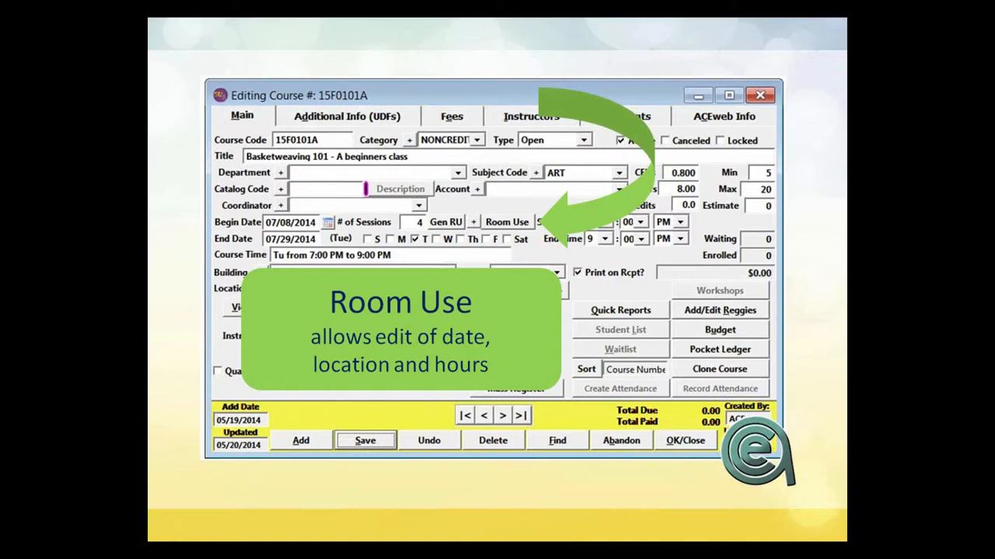
{"action": "mouse_move", "coordinate": [476, 342]}
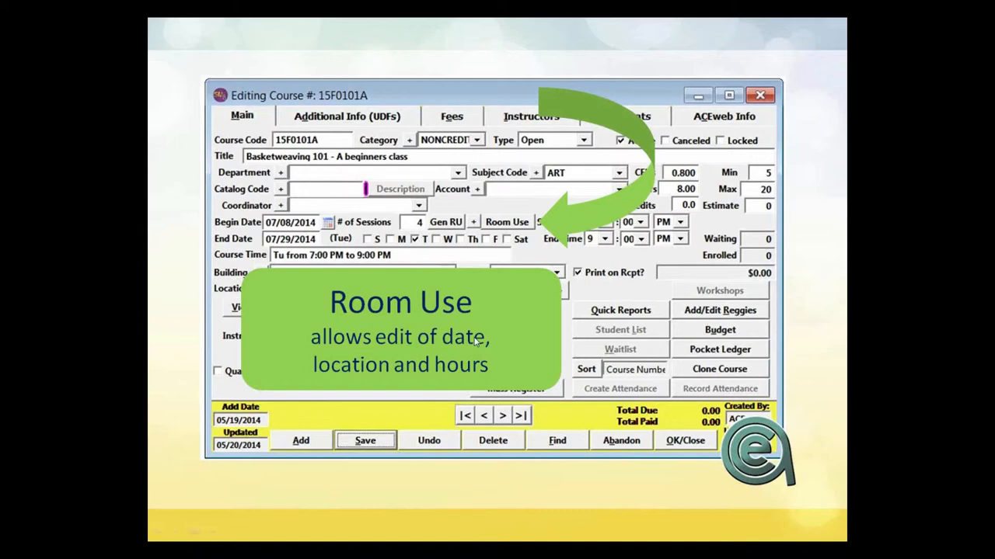
{"action": "mouse_move", "coordinate": [515, 228]}
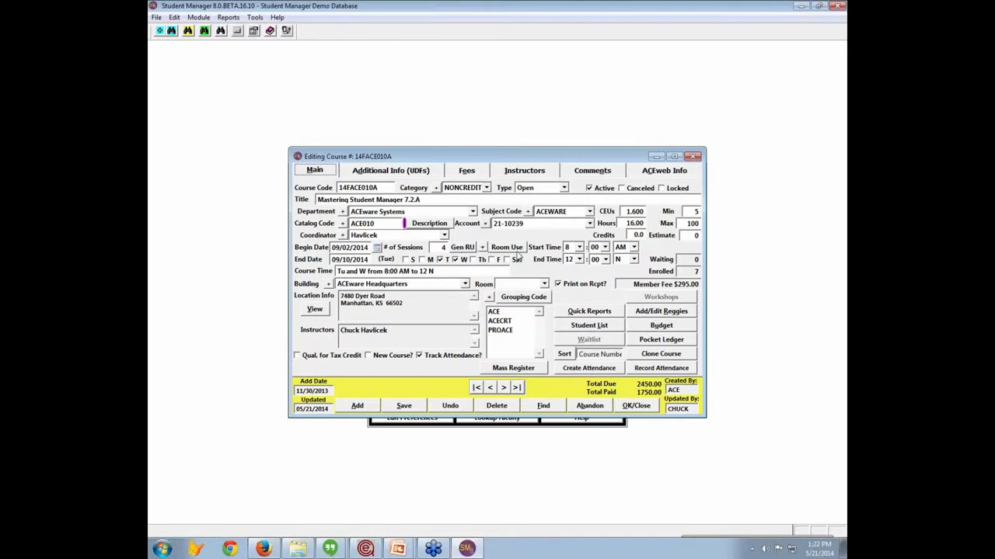
- Open the Room Use grid listing the four 14FACE010A sessions
{"action": "left_click", "coordinate": [506, 247]}
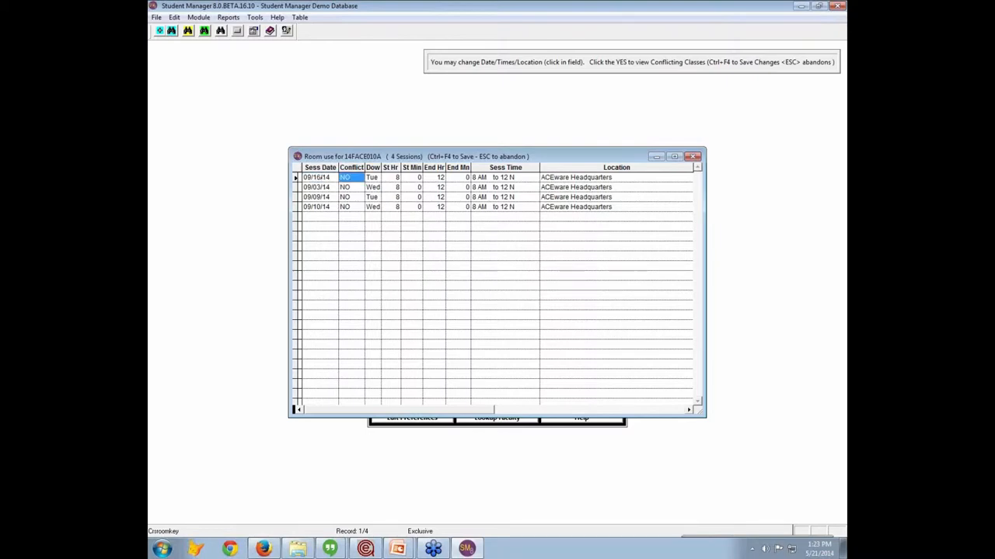
- Sort sessions by date, reschedule the 09/16/14 session to 20–22 hours, and save
{"action": "left_click", "coordinate": [372, 177]}
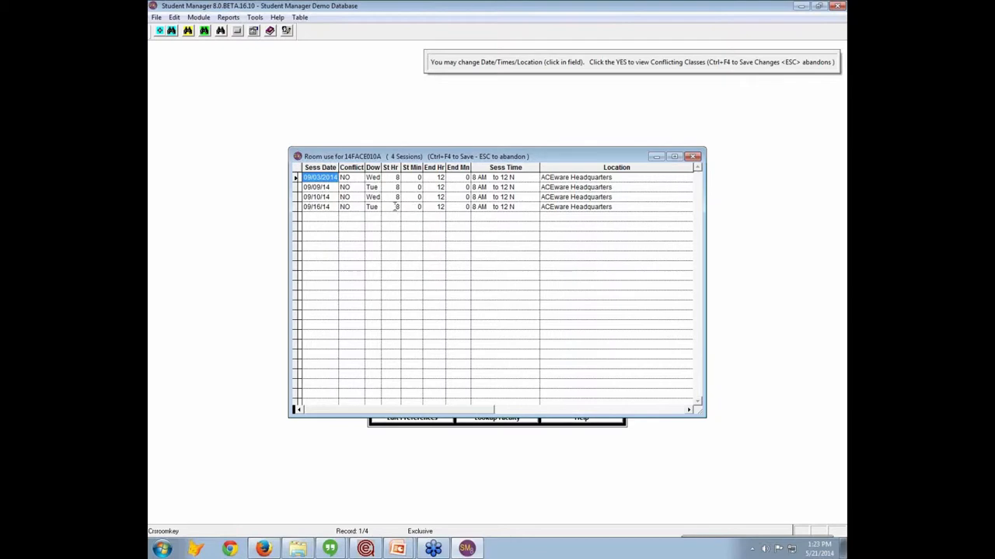
{"action": "left_click", "coordinate": [395, 206]}
{"action": "type", "text": "20"}
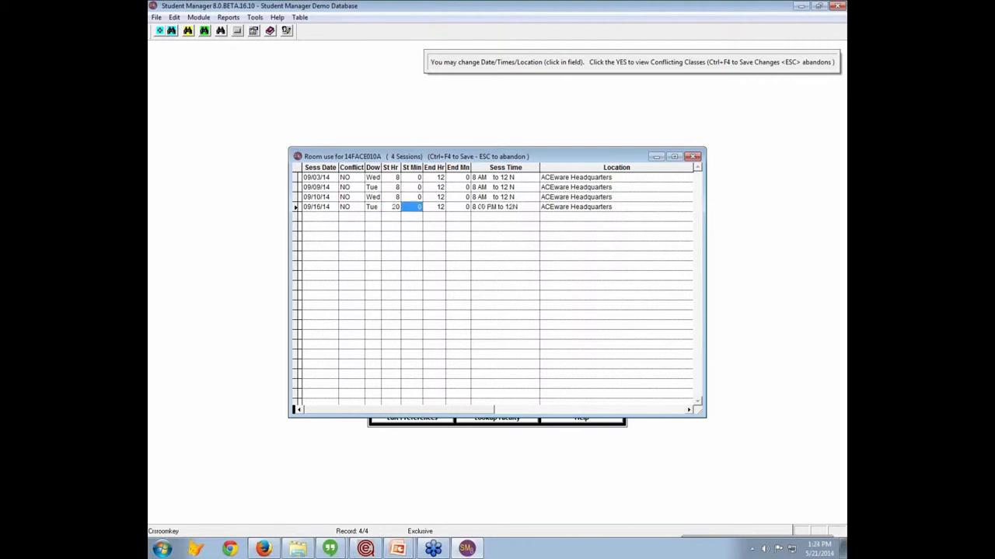
{"action": "left_click", "coordinate": [439, 207]}
{"action": "type", "text": "22"}
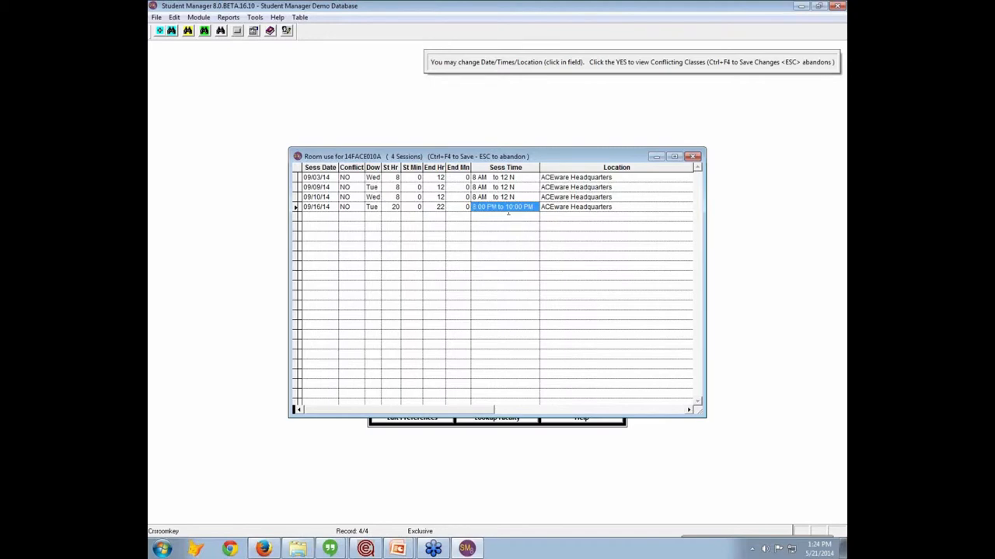
{"action": "left_click", "coordinate": [505, 206]}
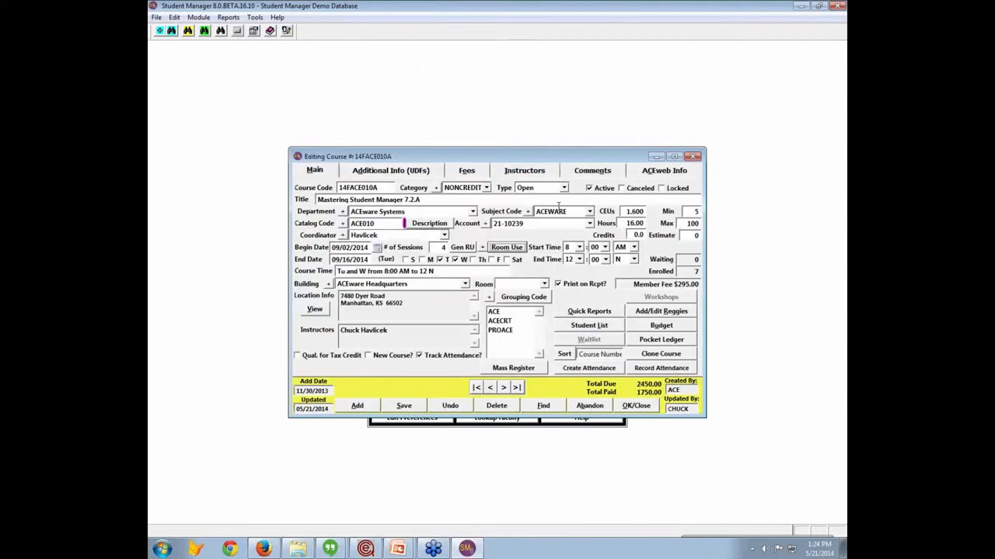
- Save the 14FACE010A course record
{"action": "left_click", "coordinate": [403, 405]}
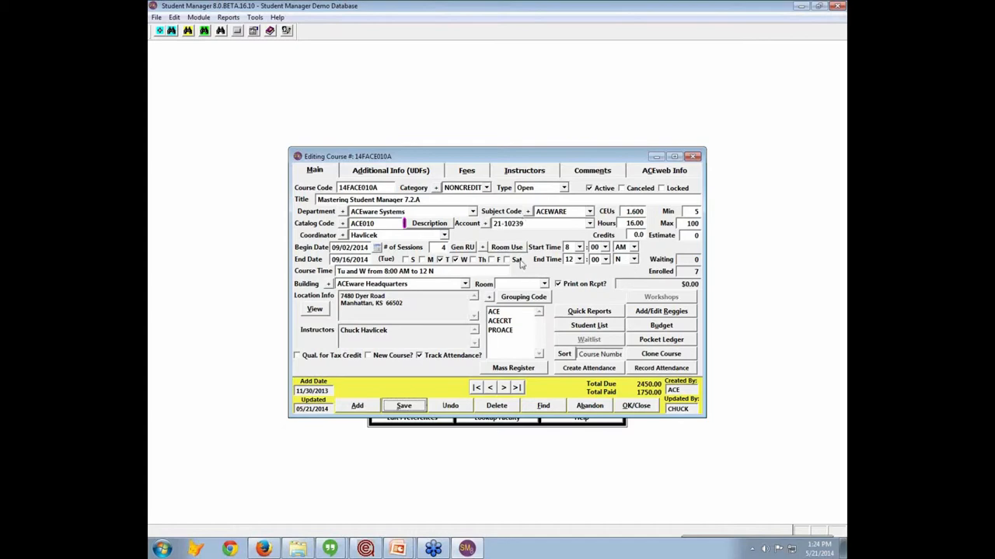
{"action": "mouse_move", "coordinate": [393, 536]}
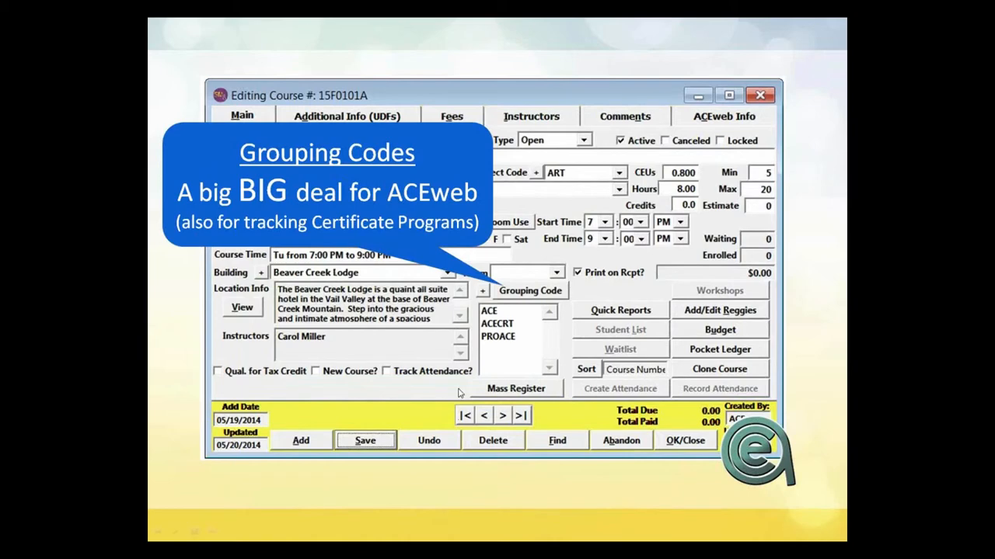
{"action": "mouse_move", "coordinate": [542, 298]}
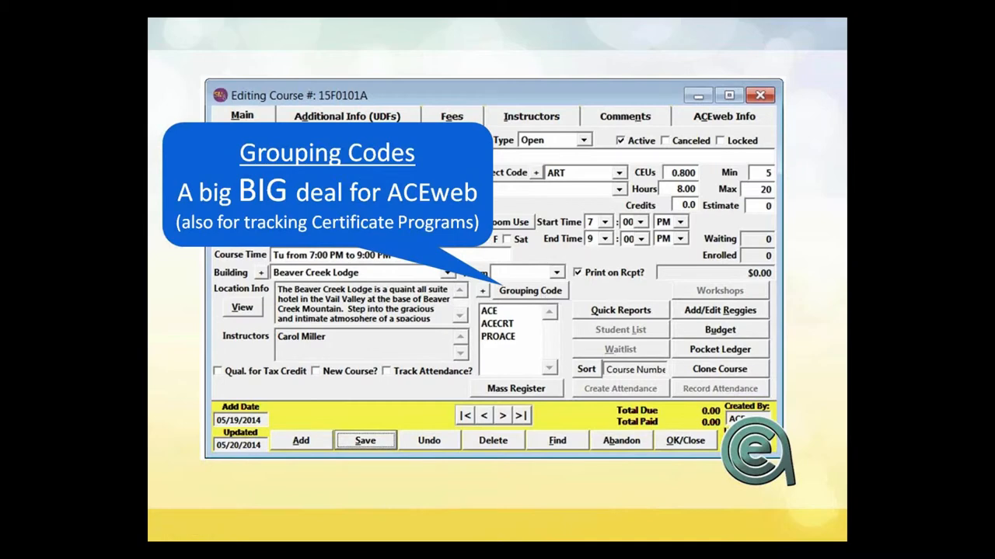
{"action": "mouse_move", "coordinate": [510, 364]}
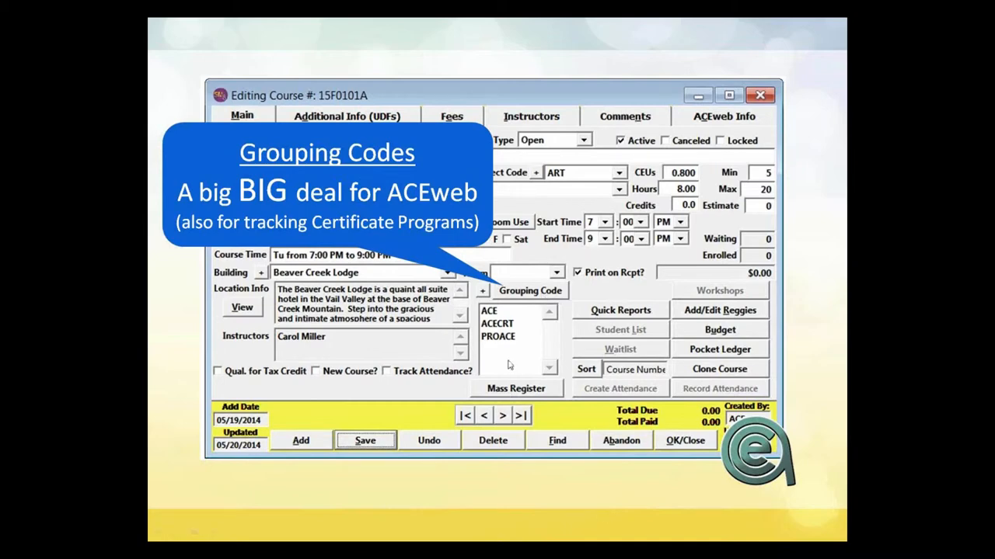